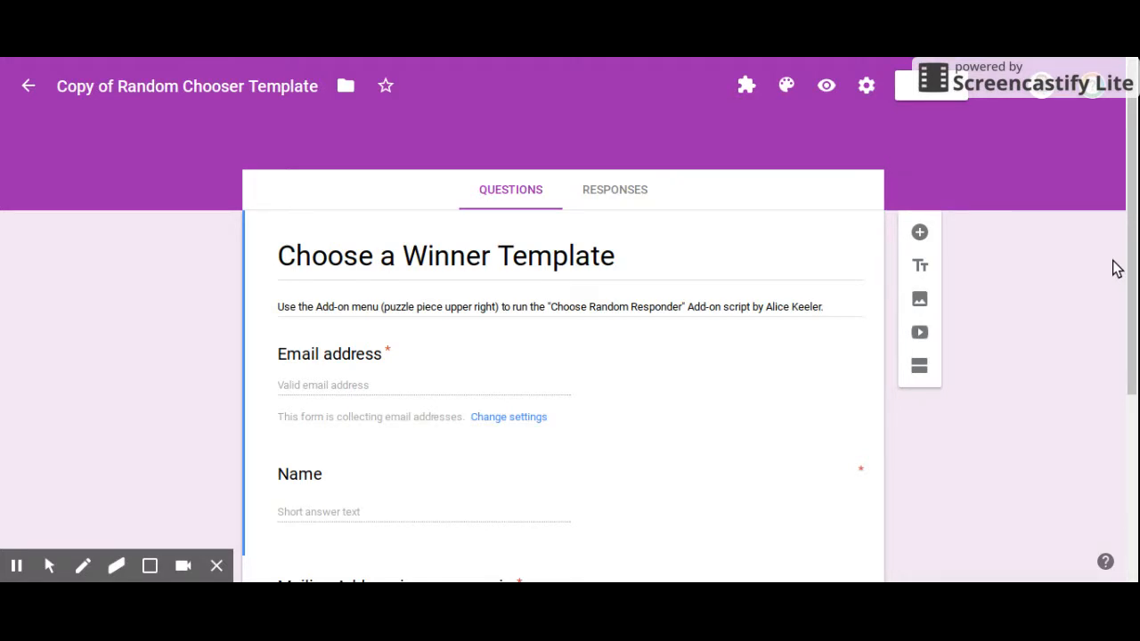
mouse_move(788, 329)
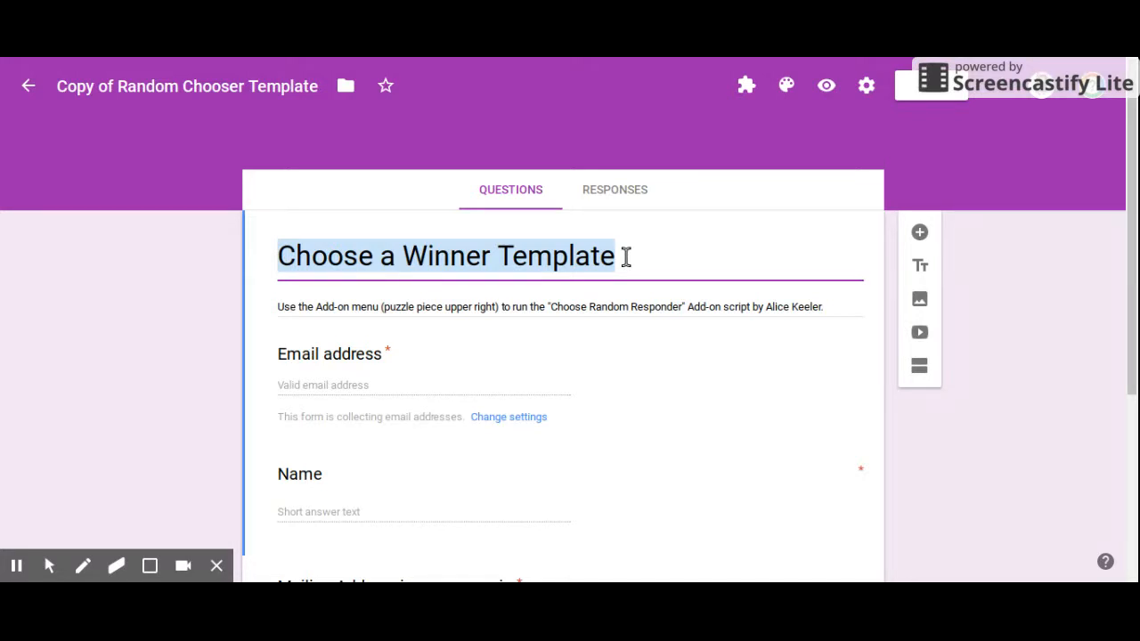
Step: Type 'June 1st Exit Ticket' as the form title
type("J")
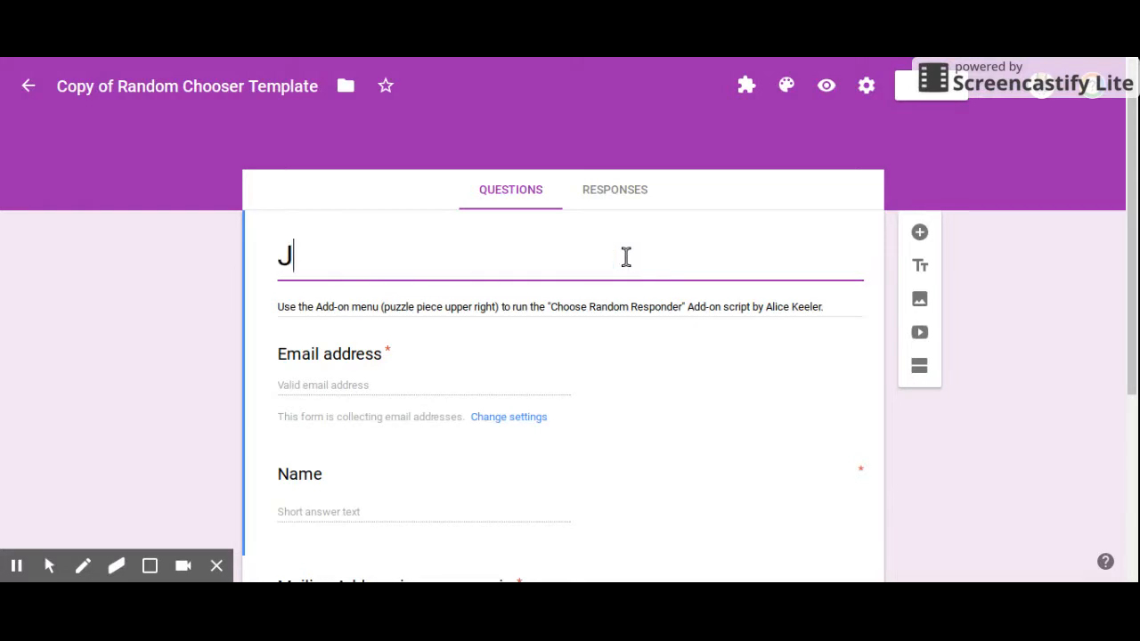
type("une 1st Ex")
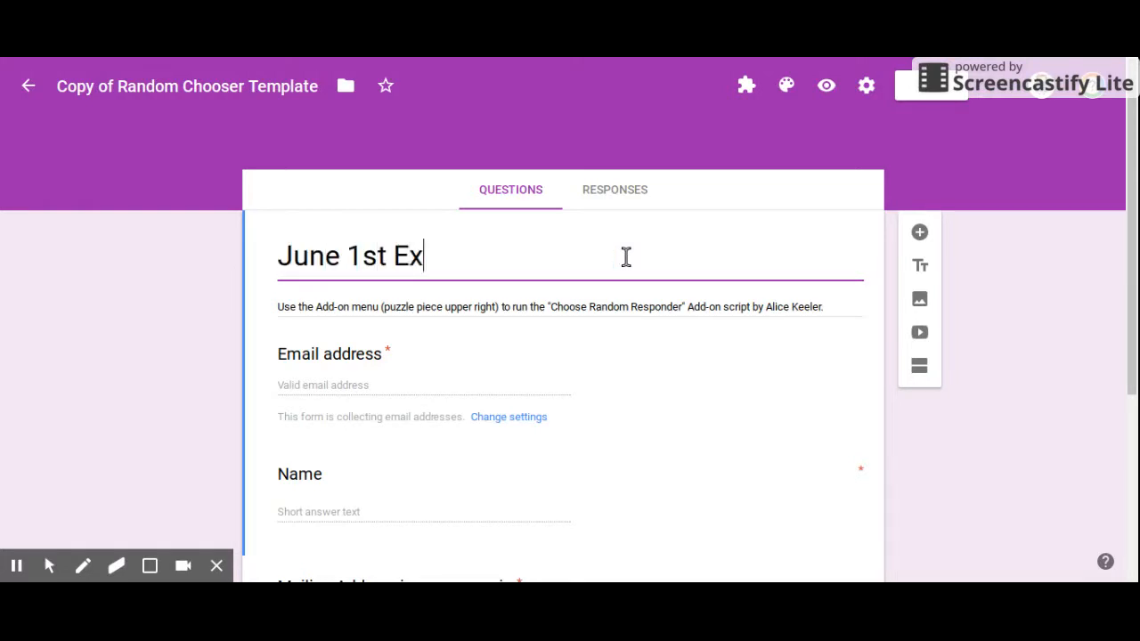
type("it Ticket")
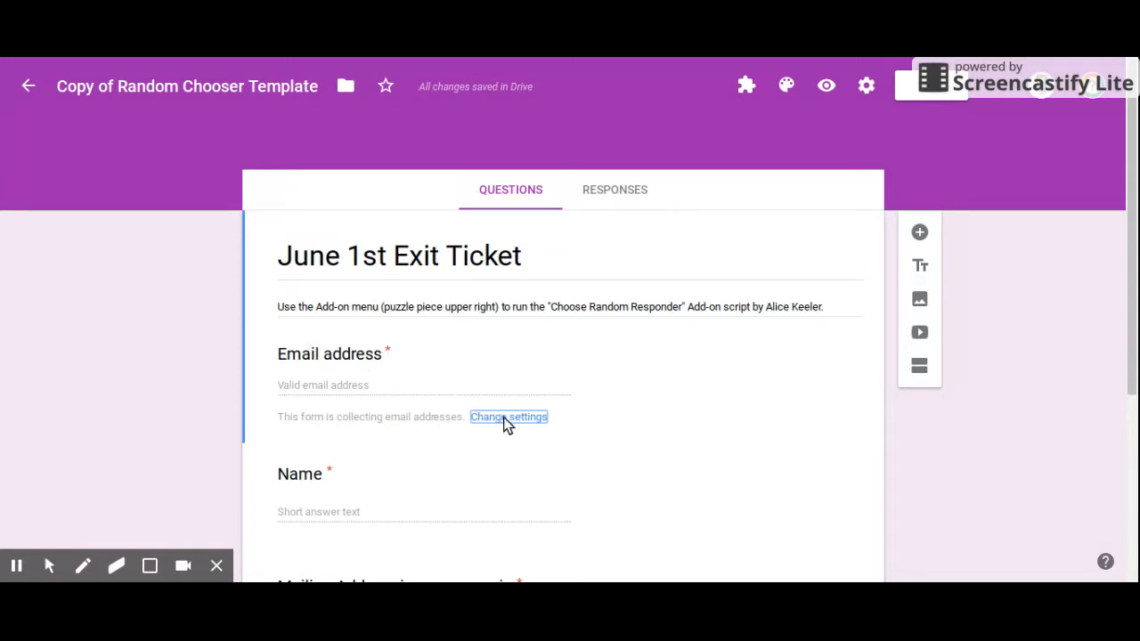
Step: Turn off Collect email address in the form's General settings and save
left_click(508, 416)
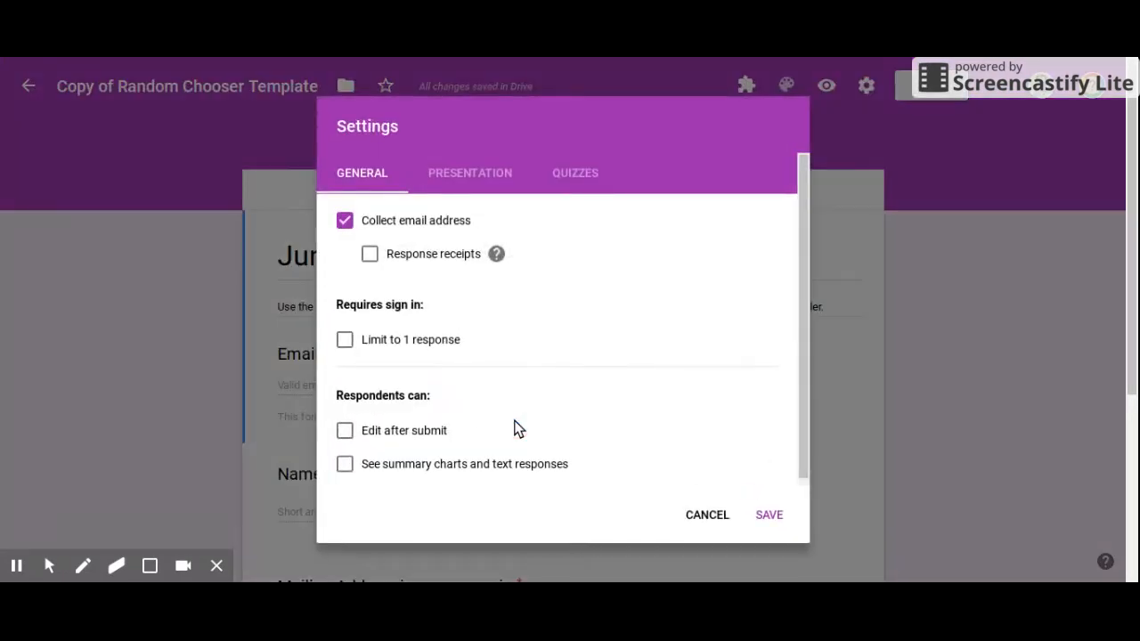
left_click(344, 219)
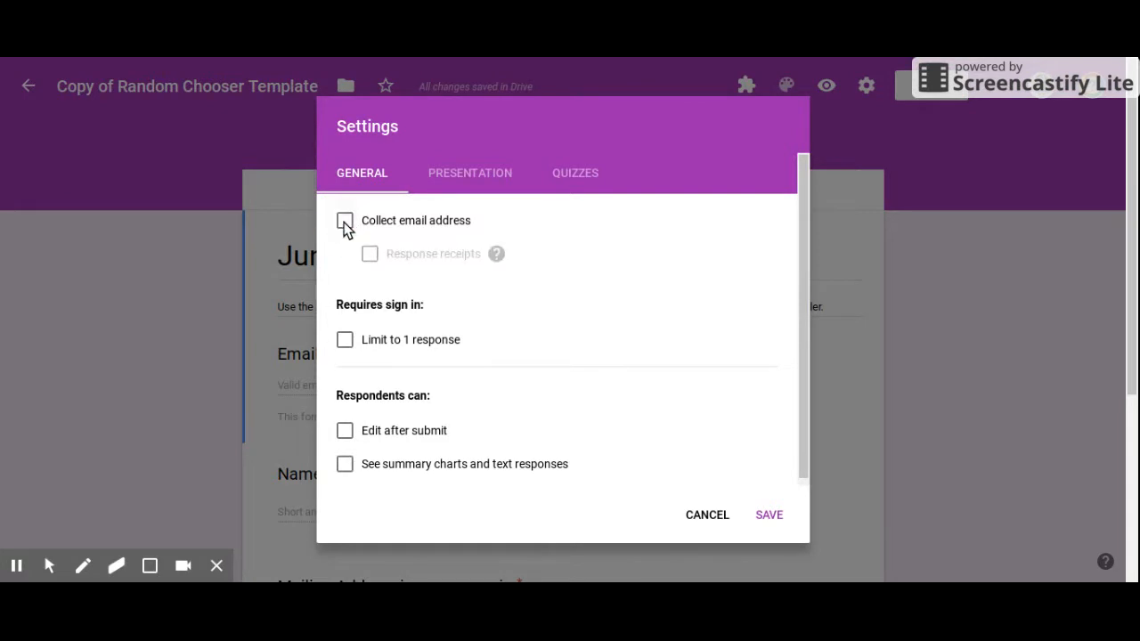
left_click(344, 220)
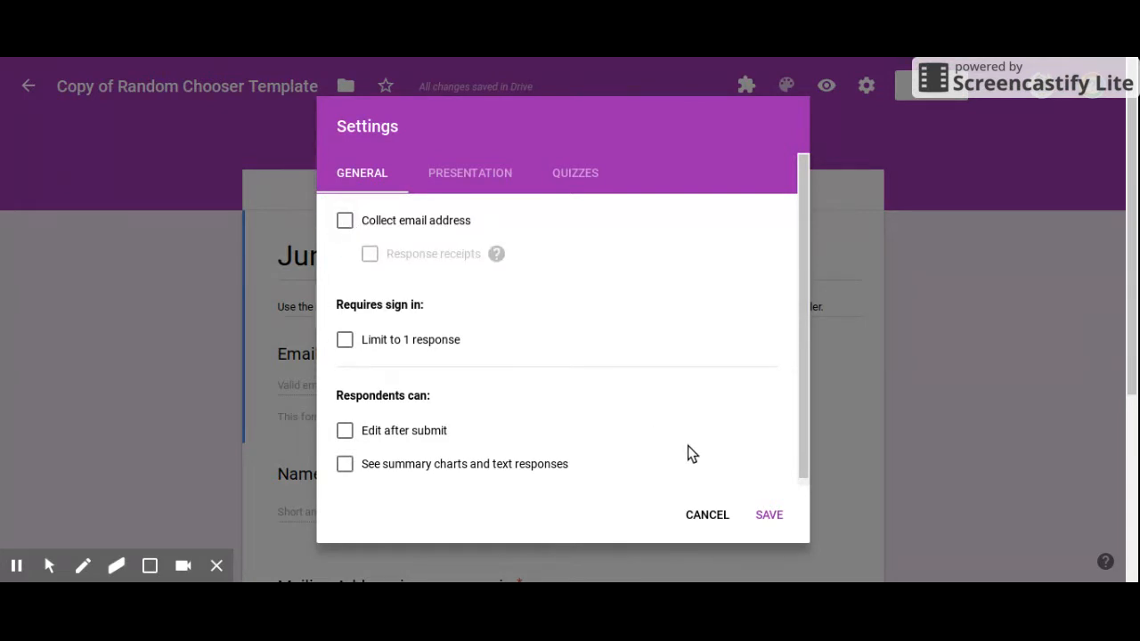
left_click(768, 514)
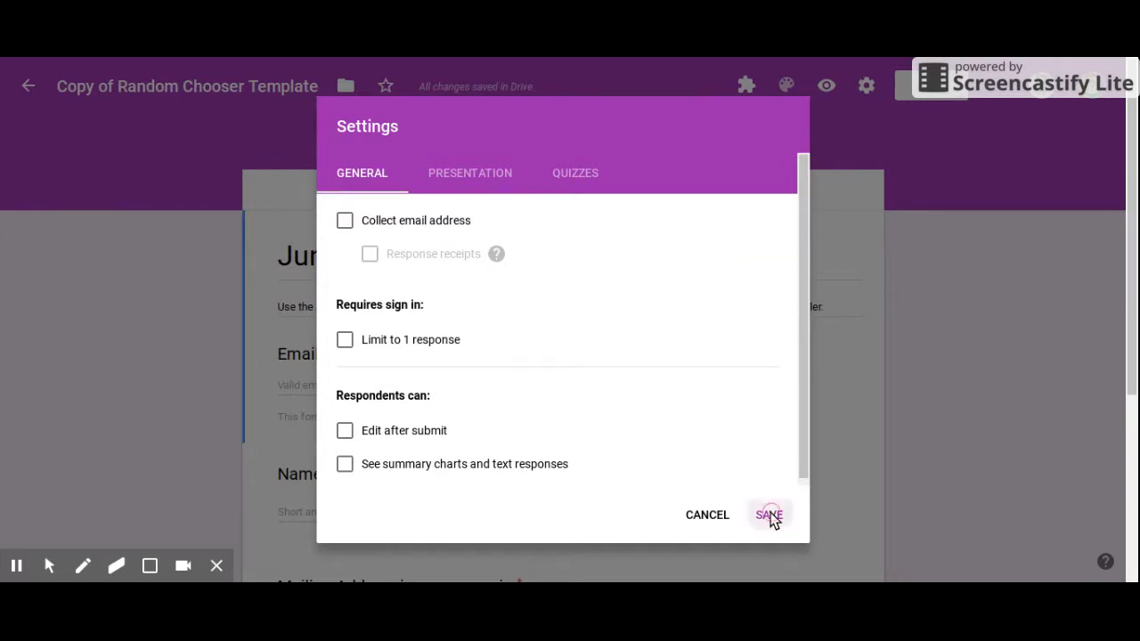
left_click(767, 515)
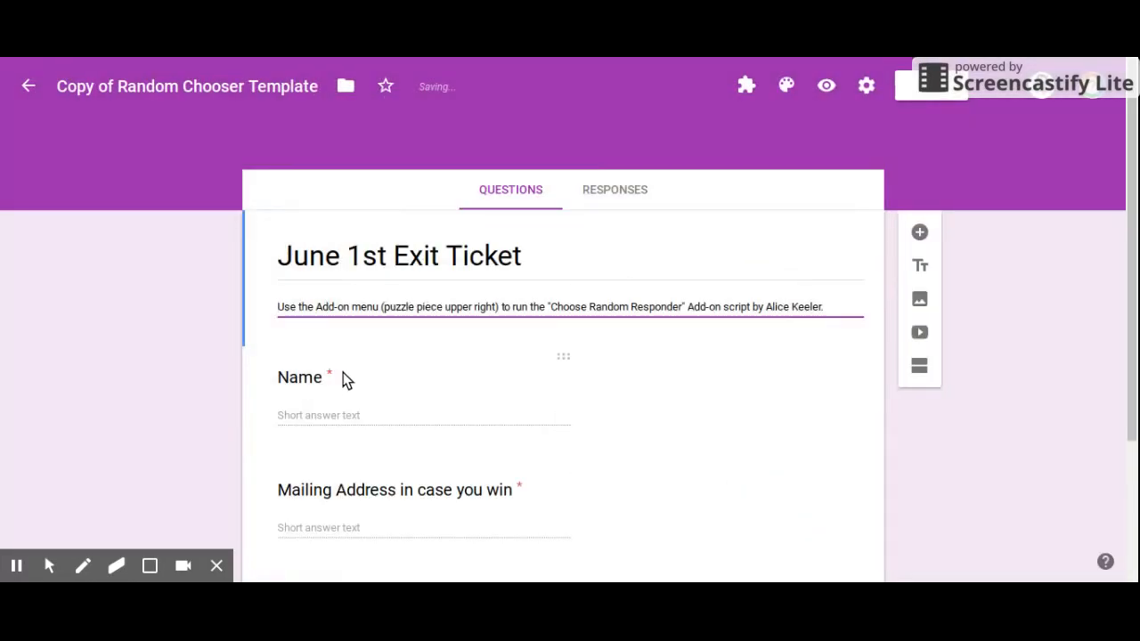
Step: Retitle the questions 'What were you confused on today?' and 'Any other questions?'
scroll("down", 3)
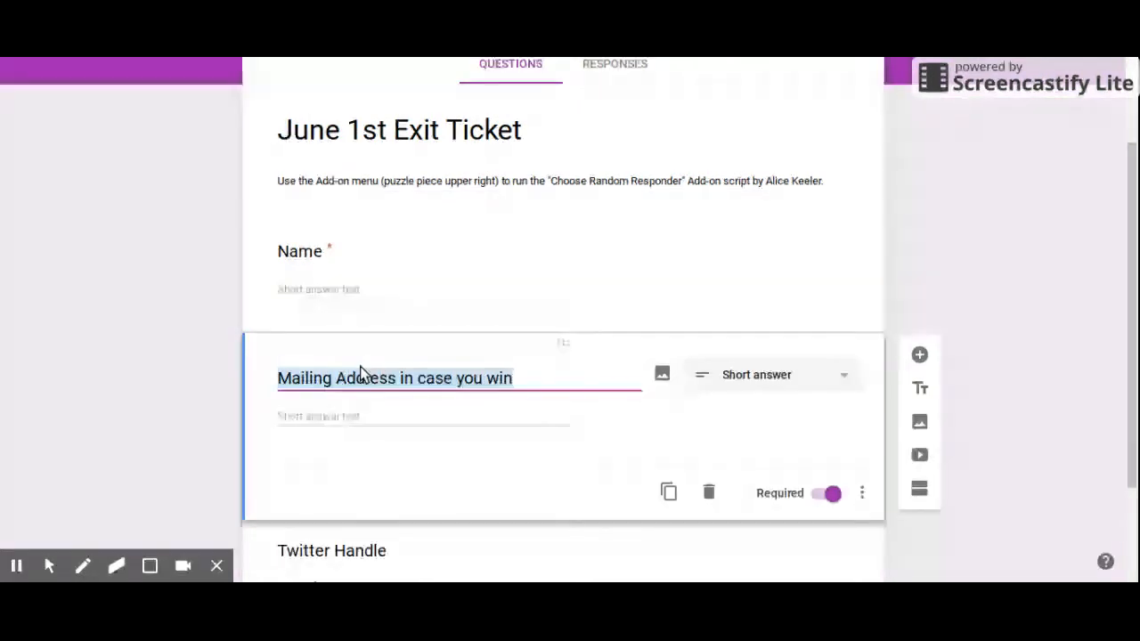
type("What were")
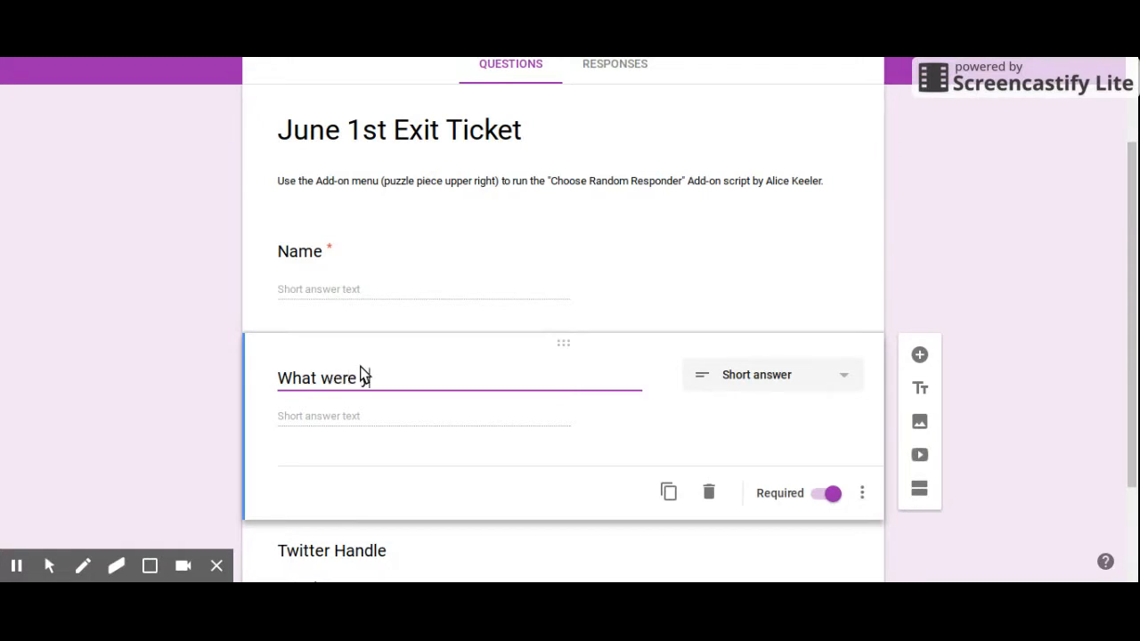
type("you confused on")
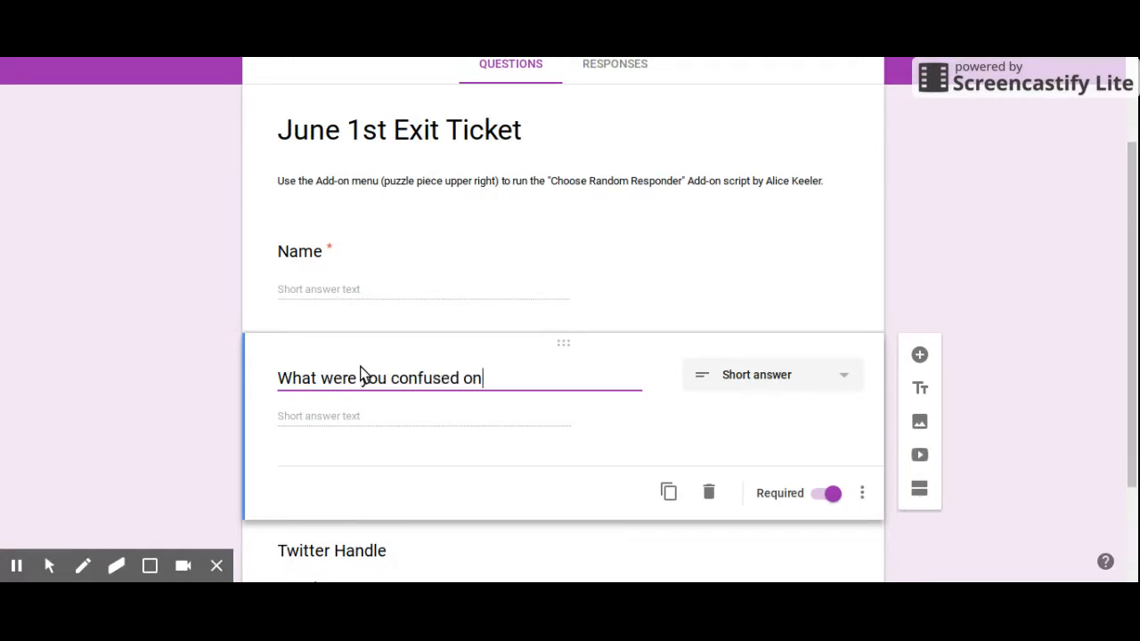
type("today8")
left_click(459, 552)
type("Any oth")
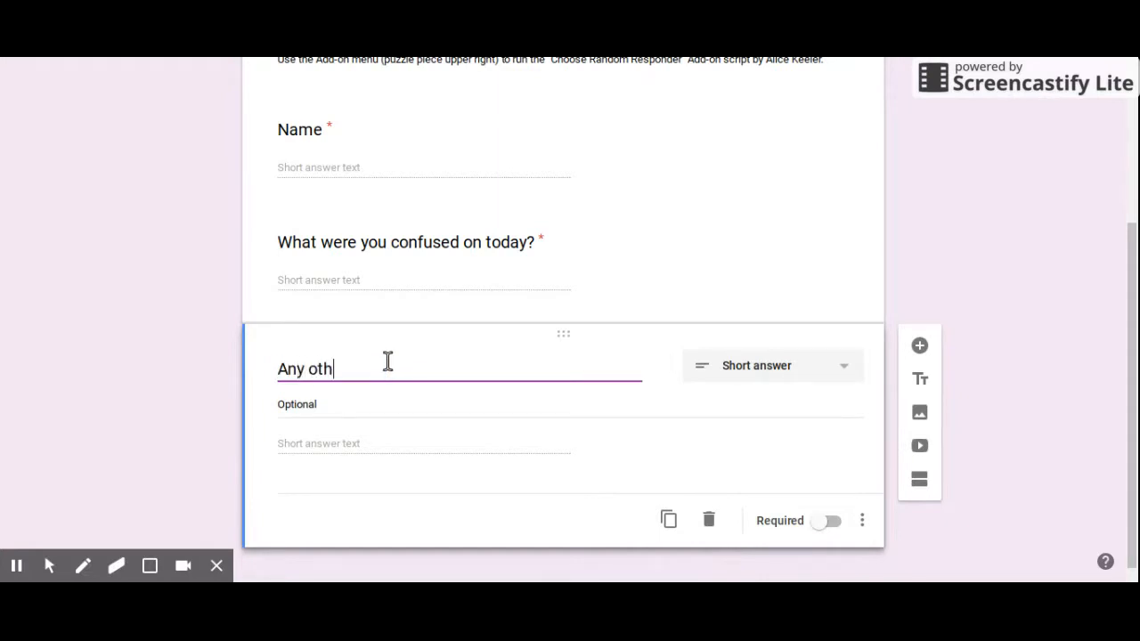
type("er questions?")
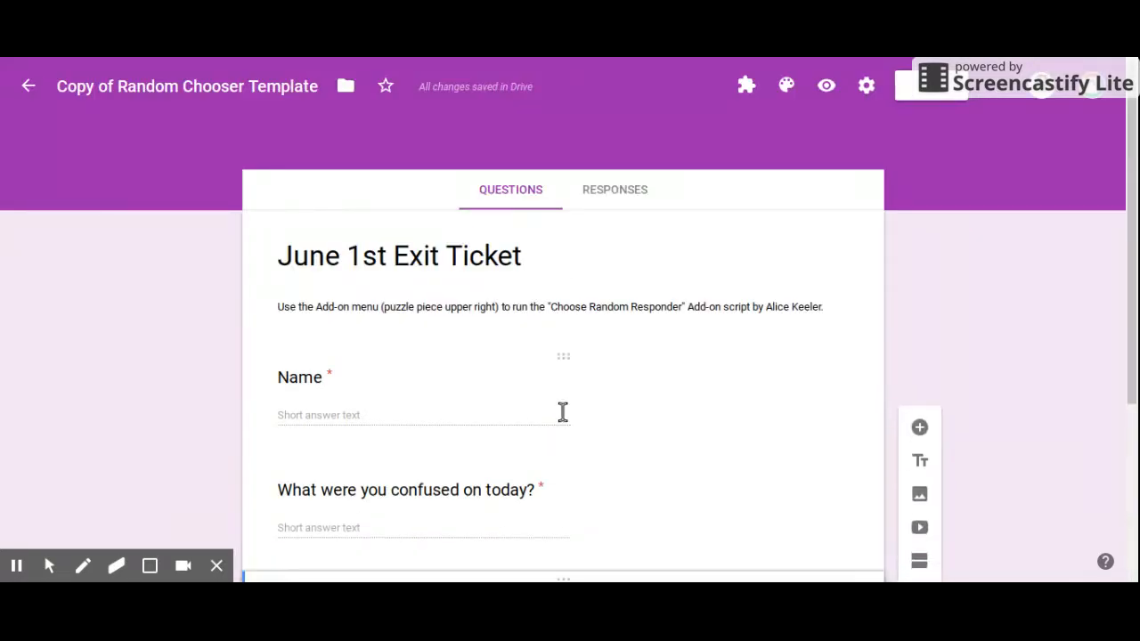
mouse_move(839, 242)
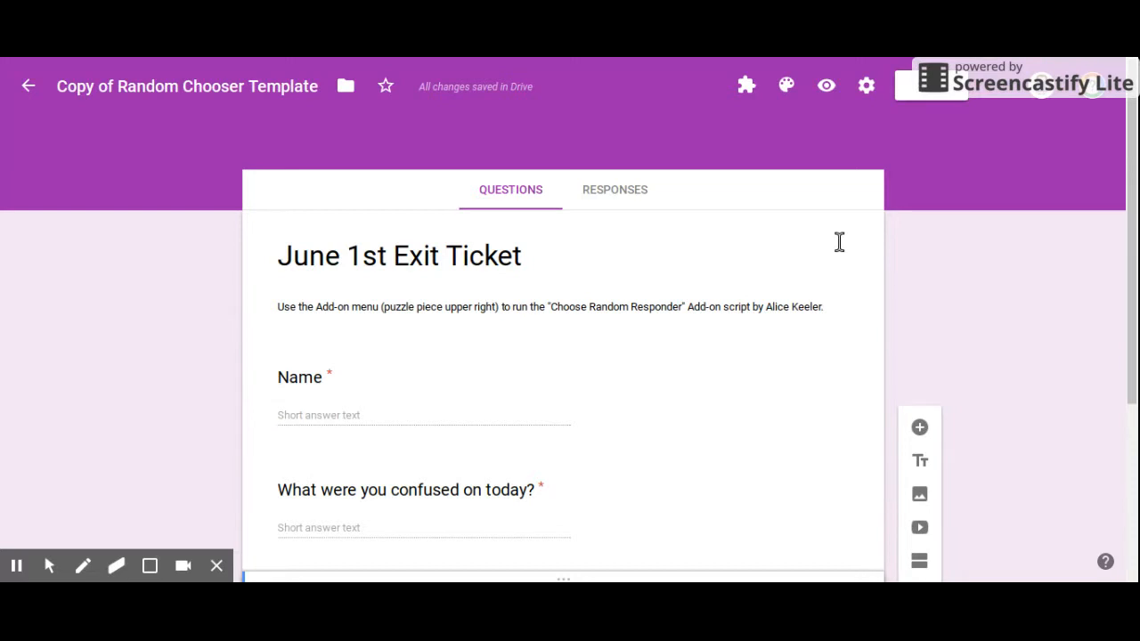
mouse_move(866, 109)
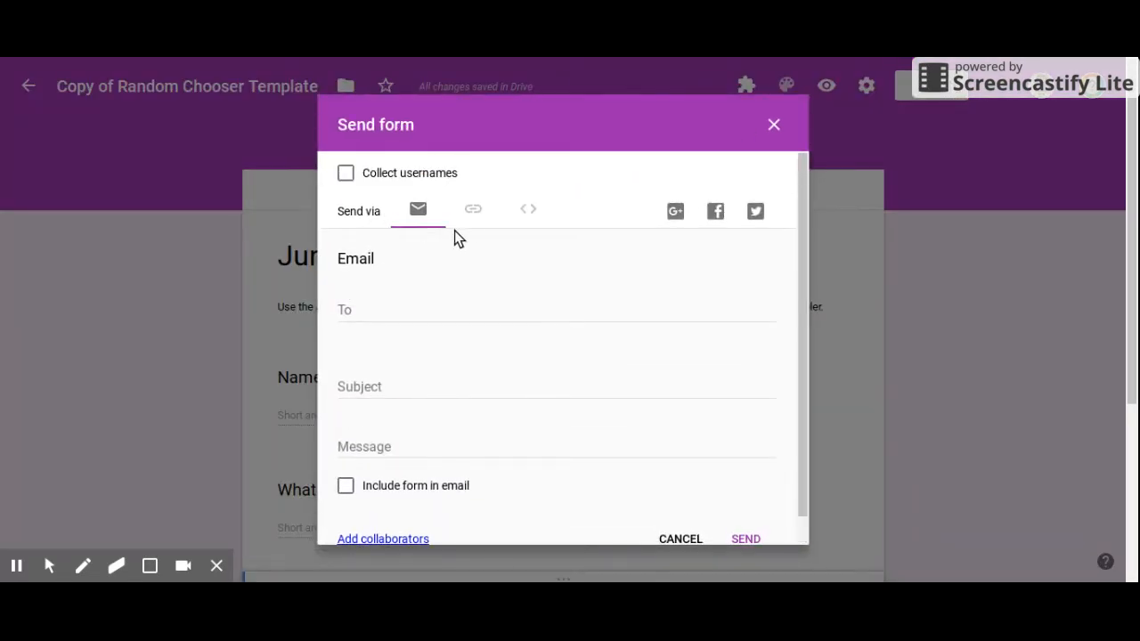
Step: Copy the form's link from the Send dialog's link tab, then close the dialog
left_click(473, 210)
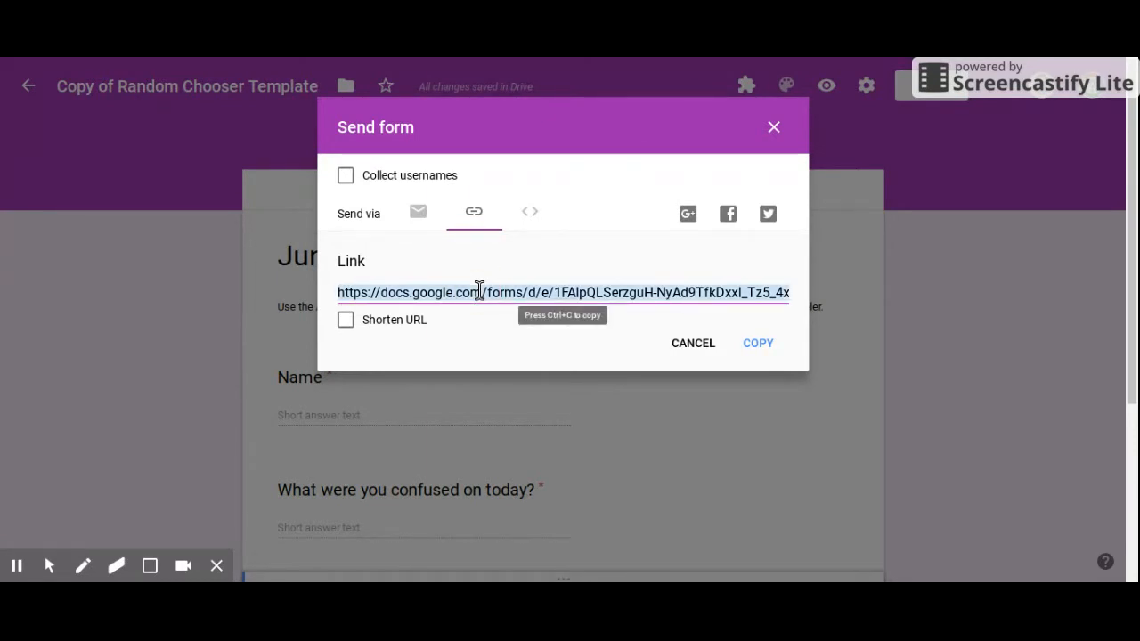
left_click(756, 342)
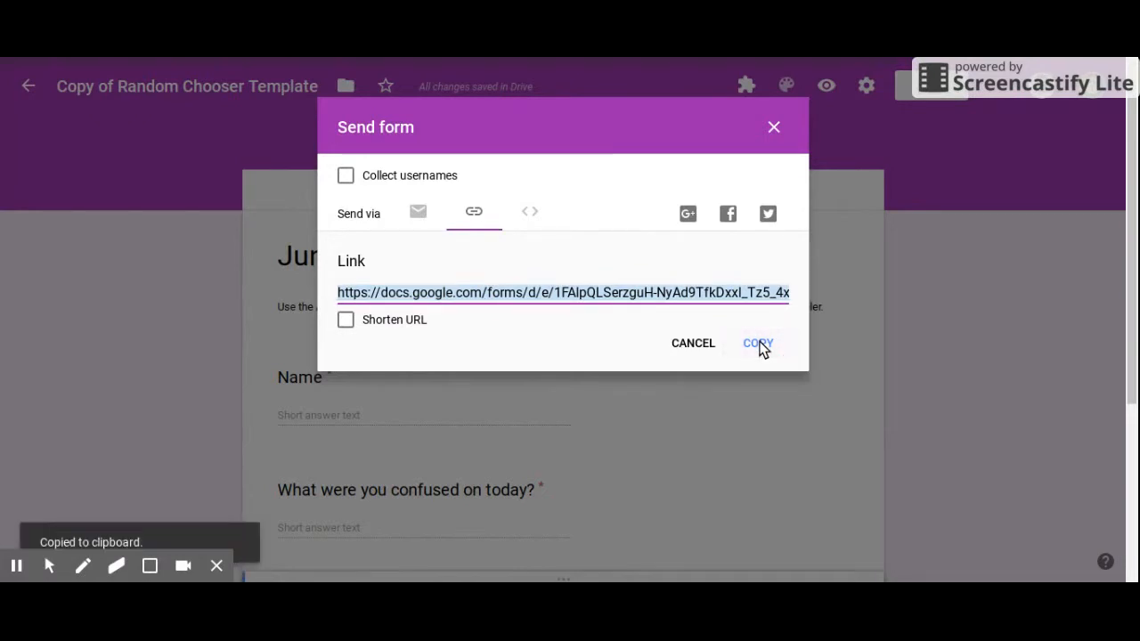
mouse_move(773, 126)
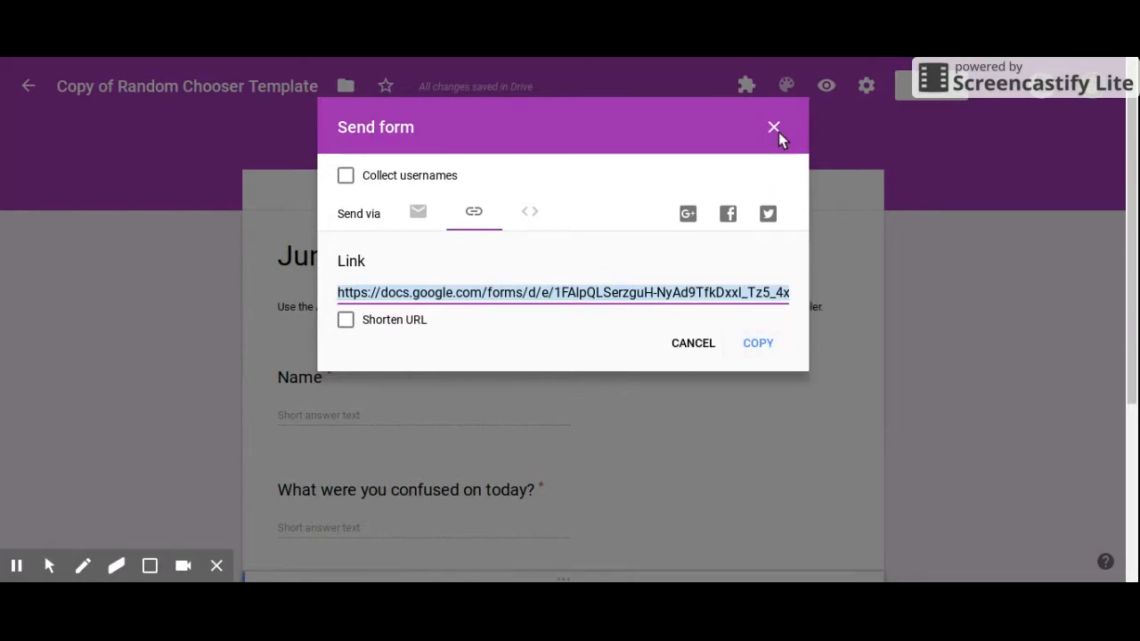
left_click(773, 126)
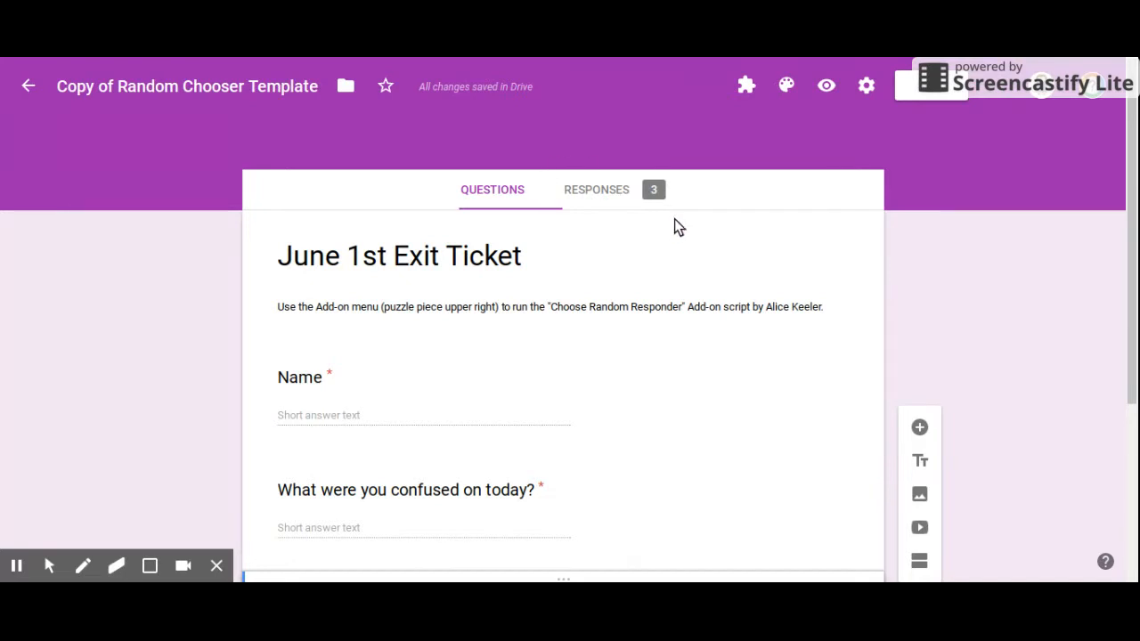
Step: Review the responses from Cristina, Matt and Trisha individually, then go back to Questions
left_click(595, 188)
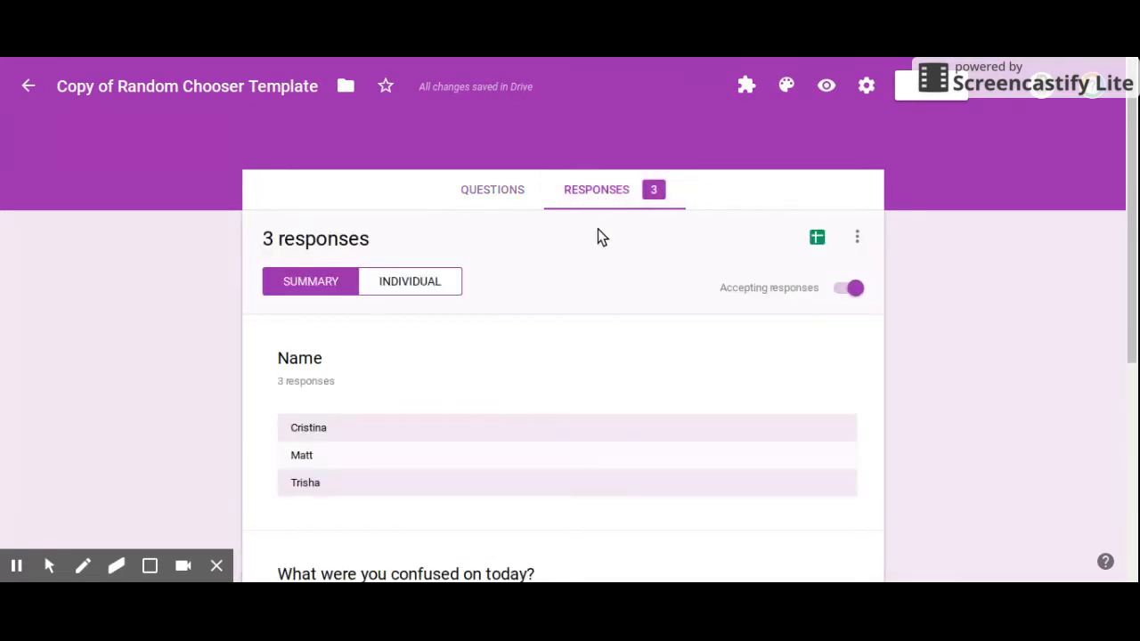
scroll("down", 3)
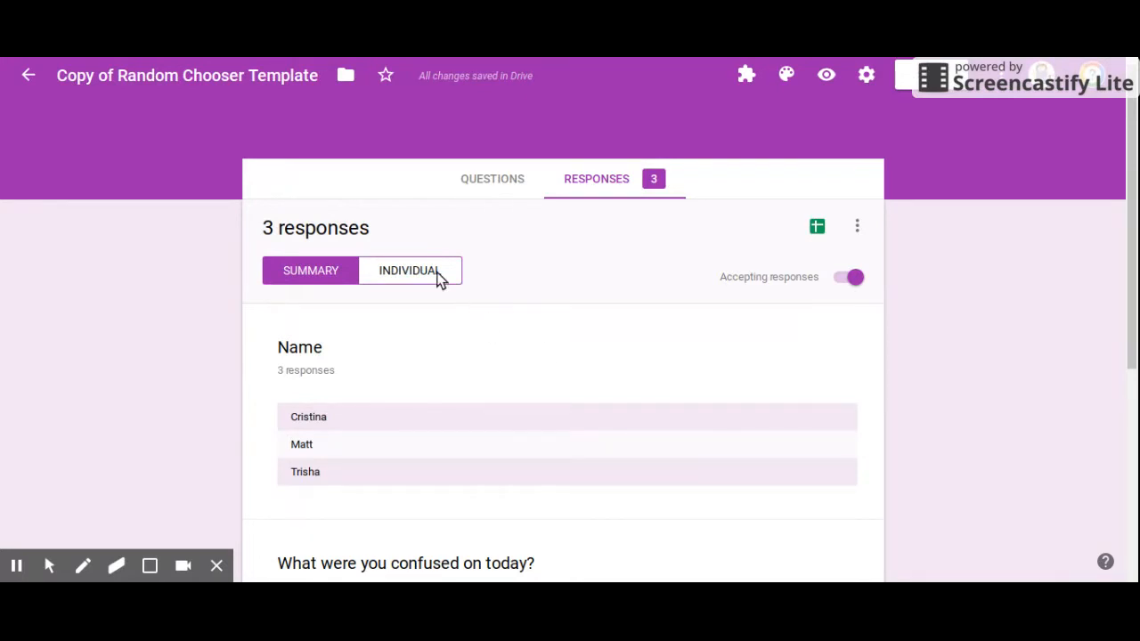
left_click(407, 270)
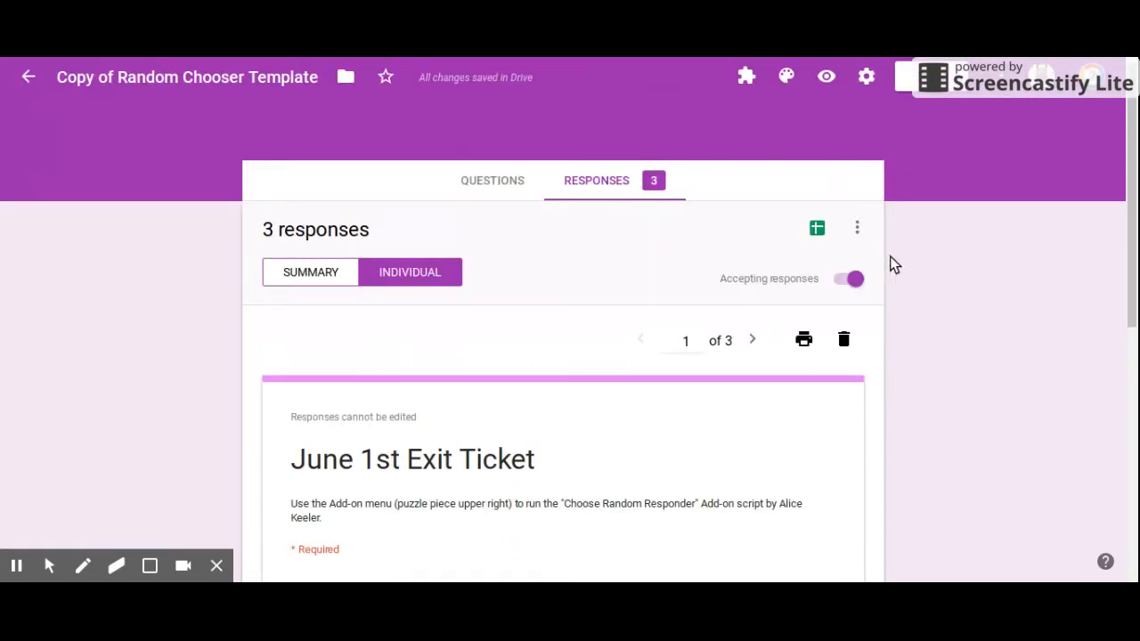
mouse_move(817, 228)
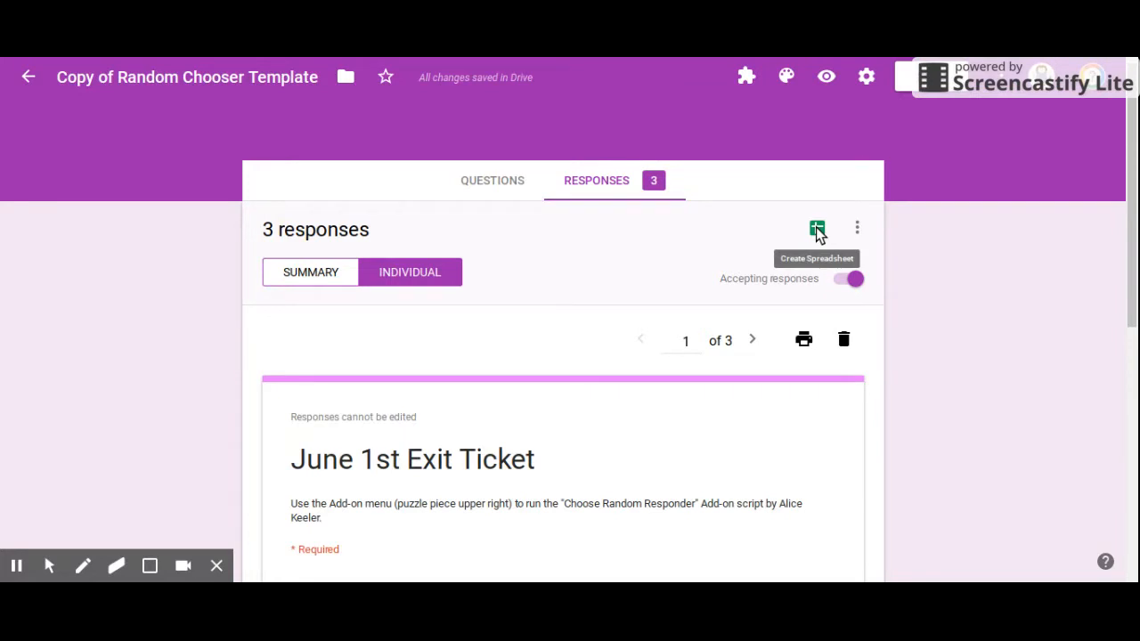
mouse_move(497, 190)
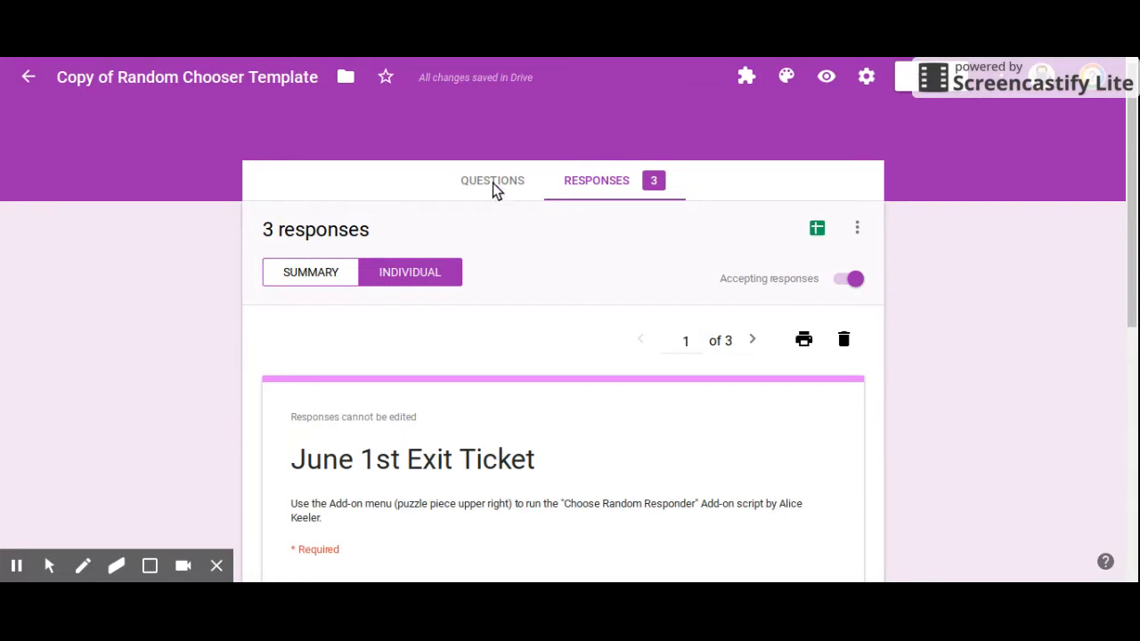
left_click(491, 180)
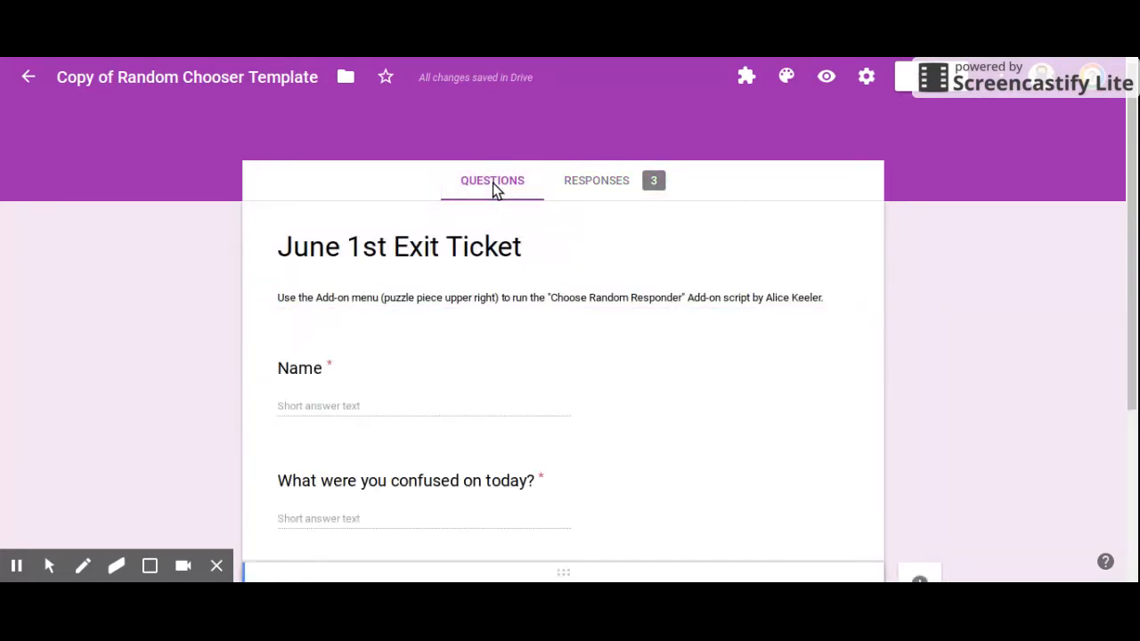
mouse_move(746, 77)
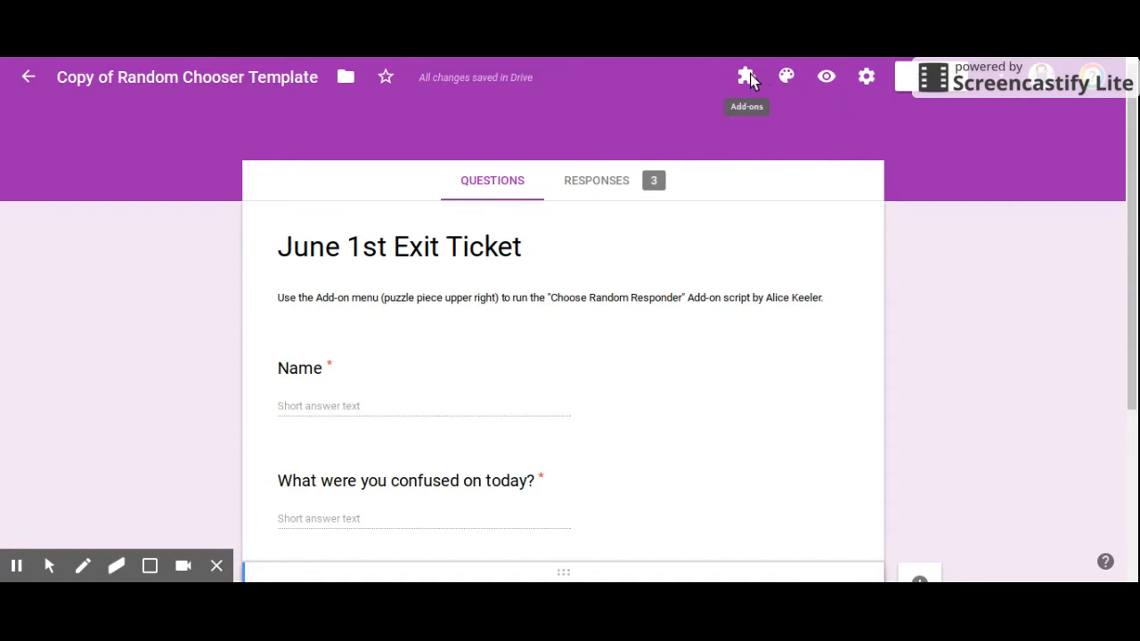
Step: Start Choose Random Responder from the add-ons menu and acknowledge responder number 3
left_click(746, 77)
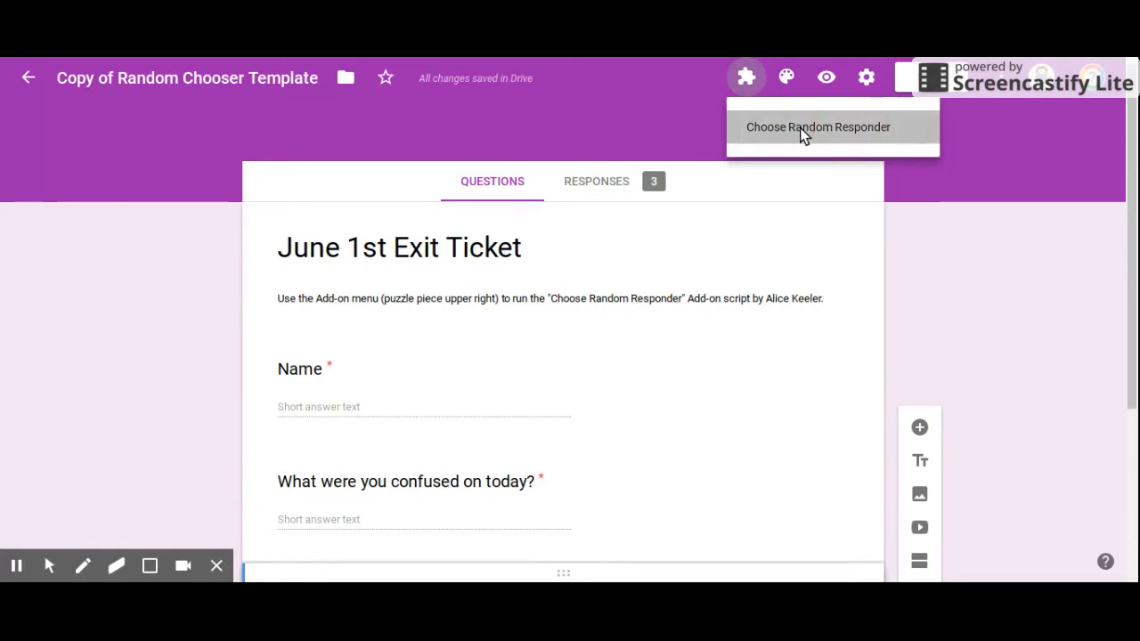
left_click(816, 126)
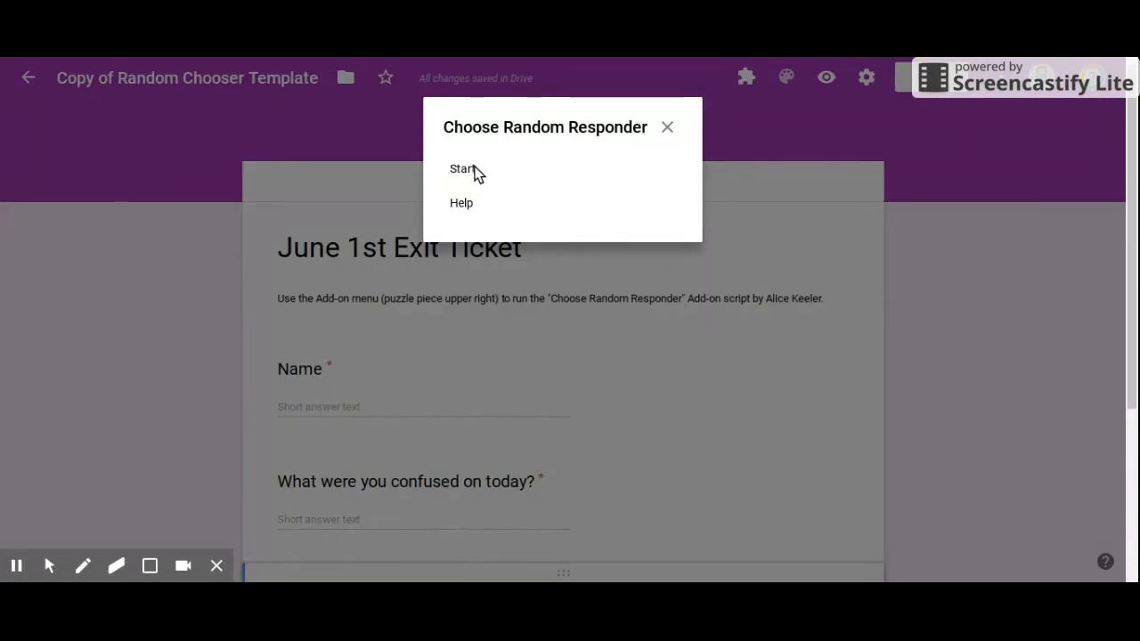
left_click(462, 169)
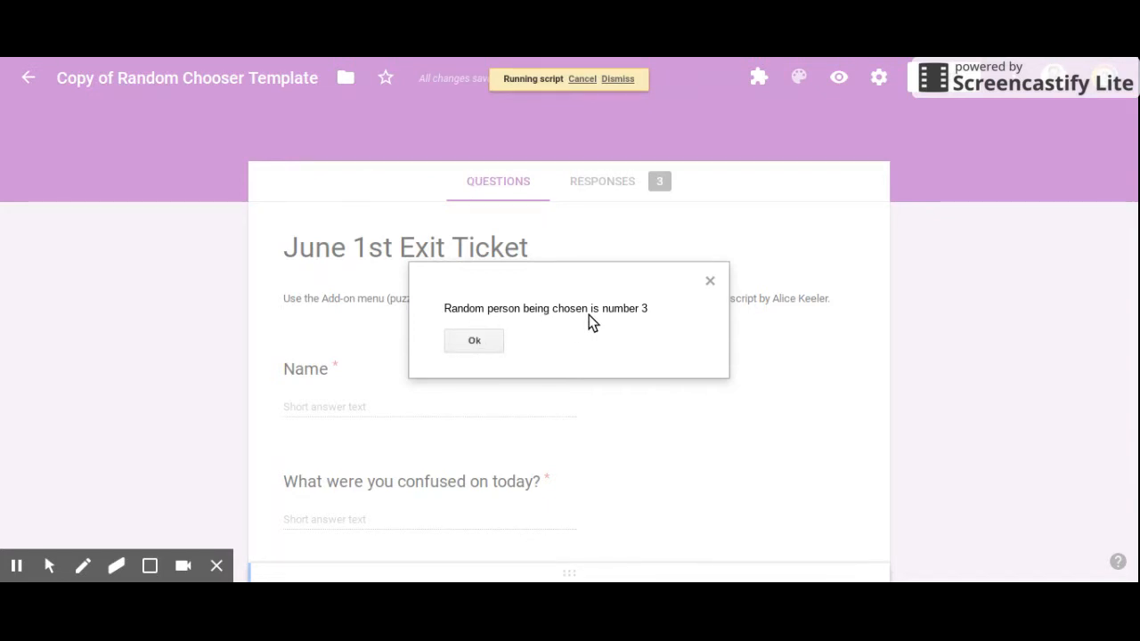
left_click(473, 340)
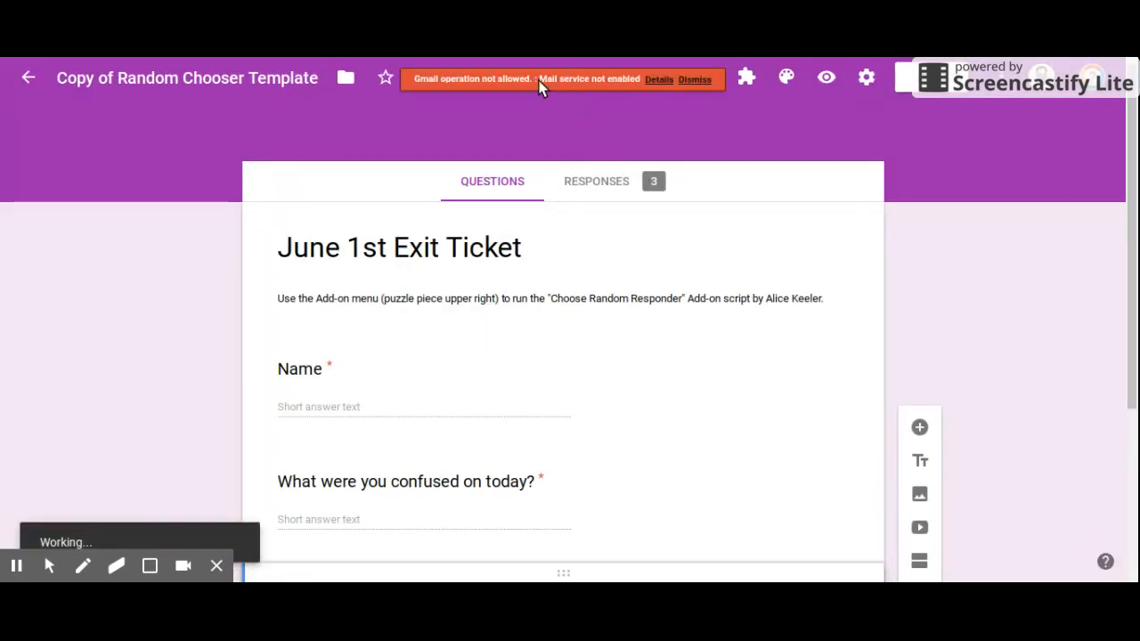
mouse_move(604, 92)
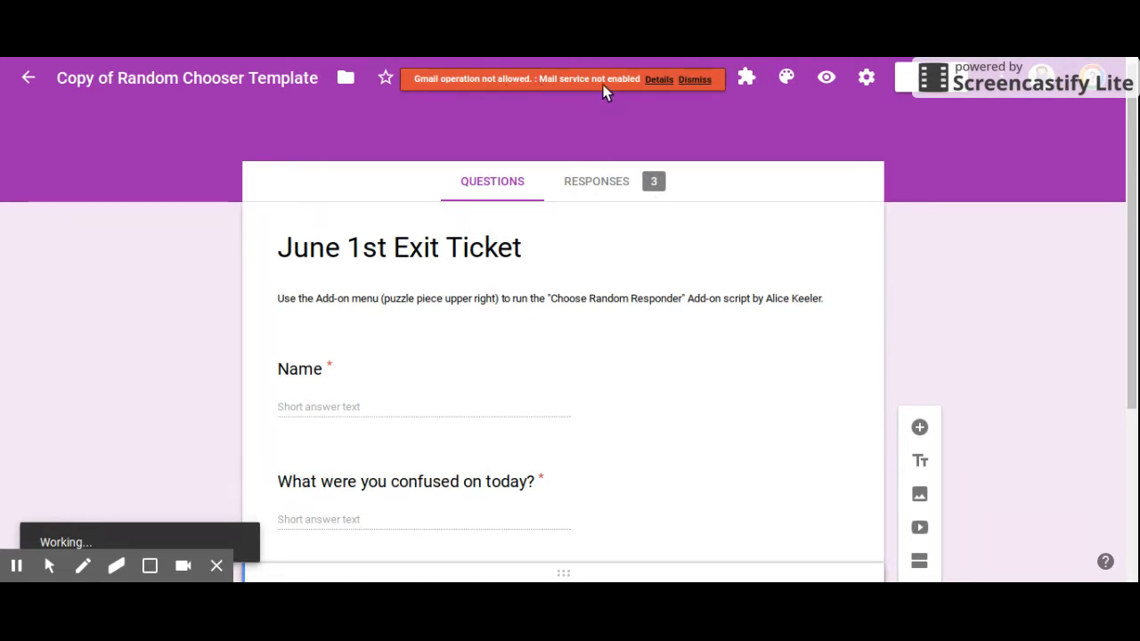
mouse_move(626, 89)
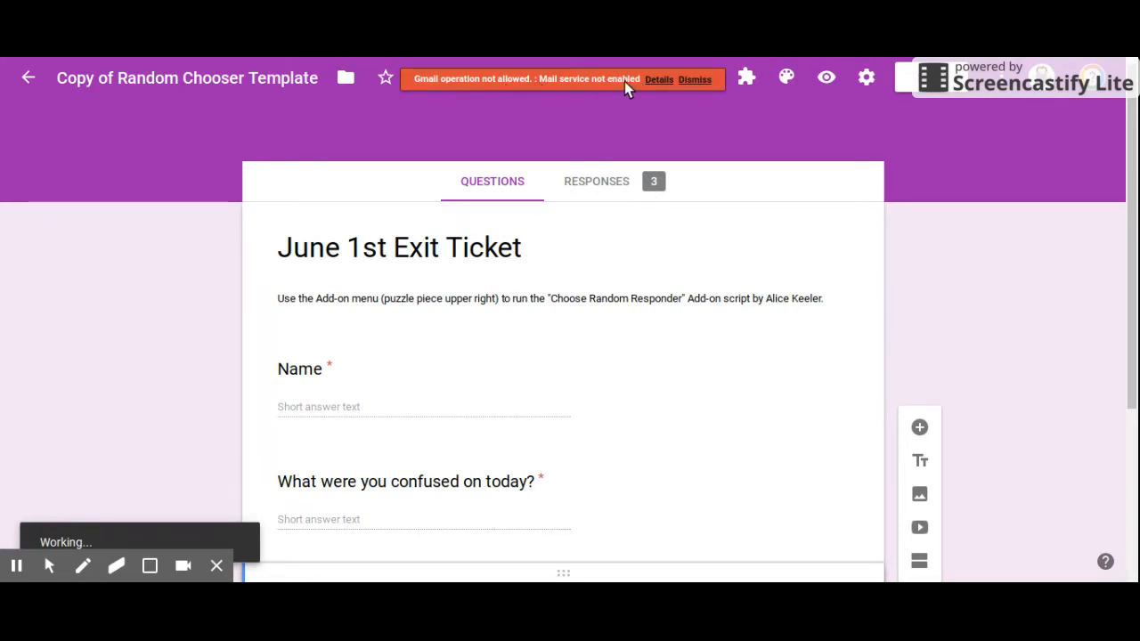
Step: View the Gmail-not-allowed error details, close them, and dismiss the warning
left_click(659, 79)
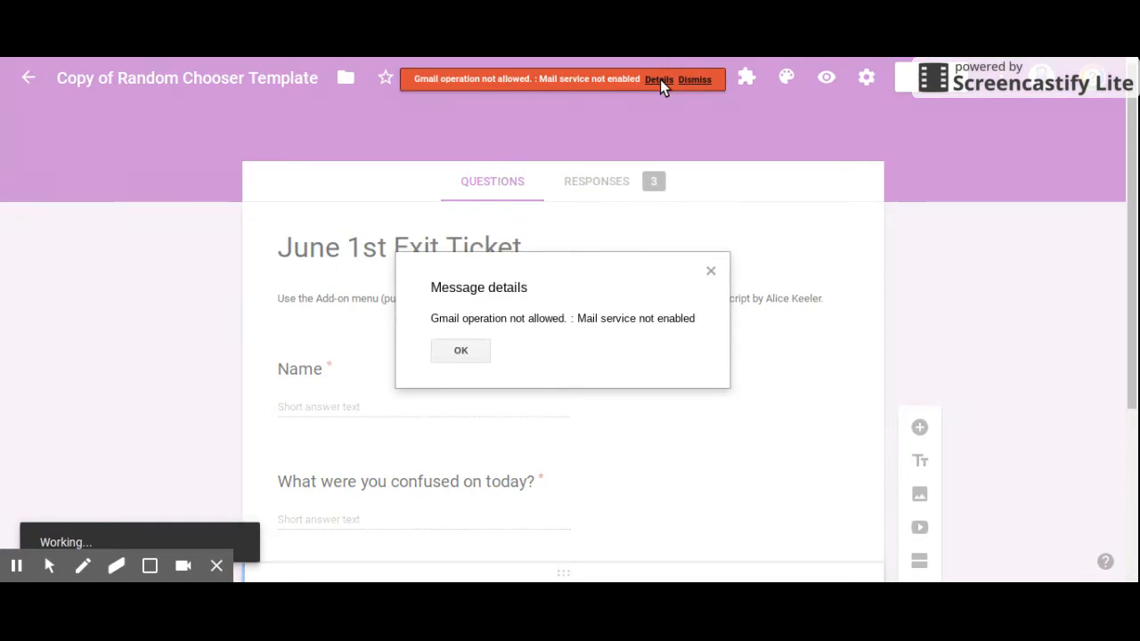
mouse_move(617, 341)
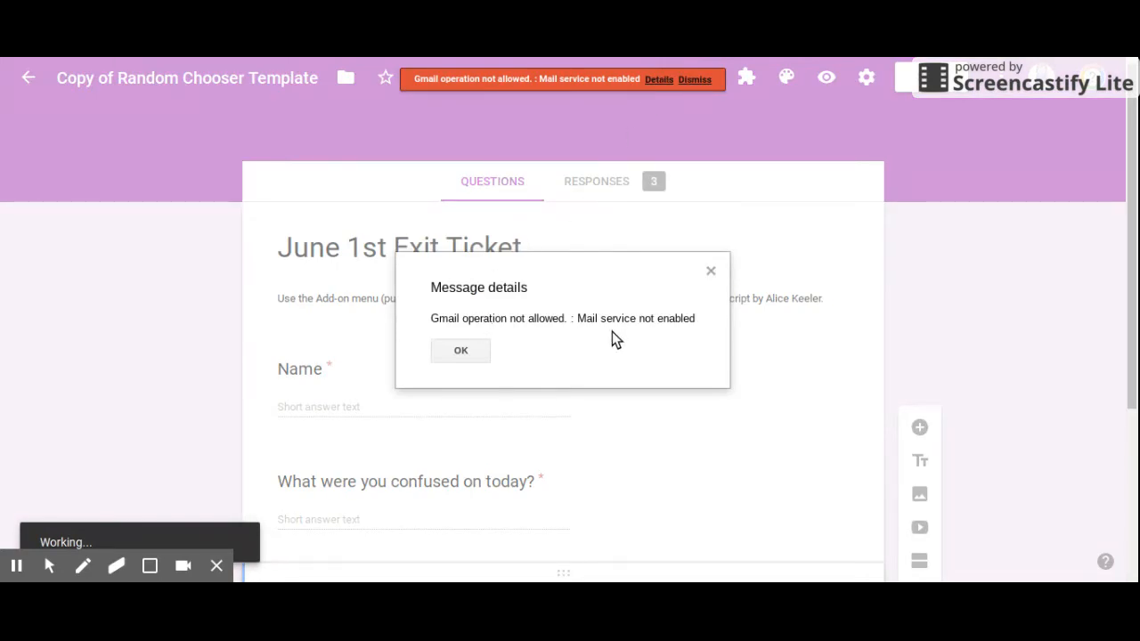
left_click(461, 350)
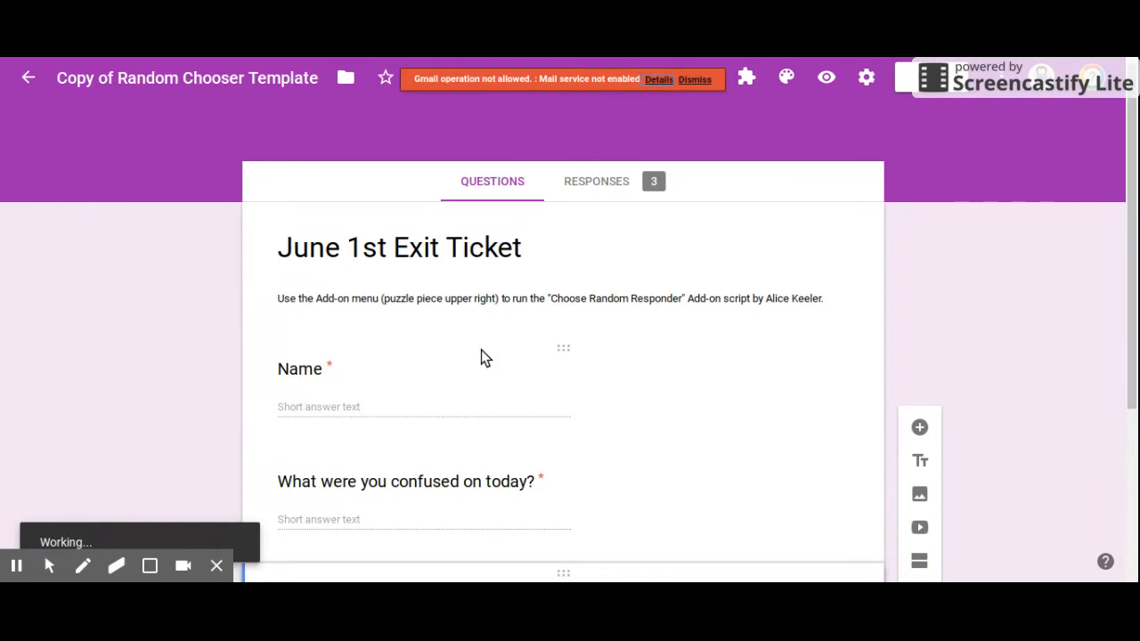
left_click(694, 80)
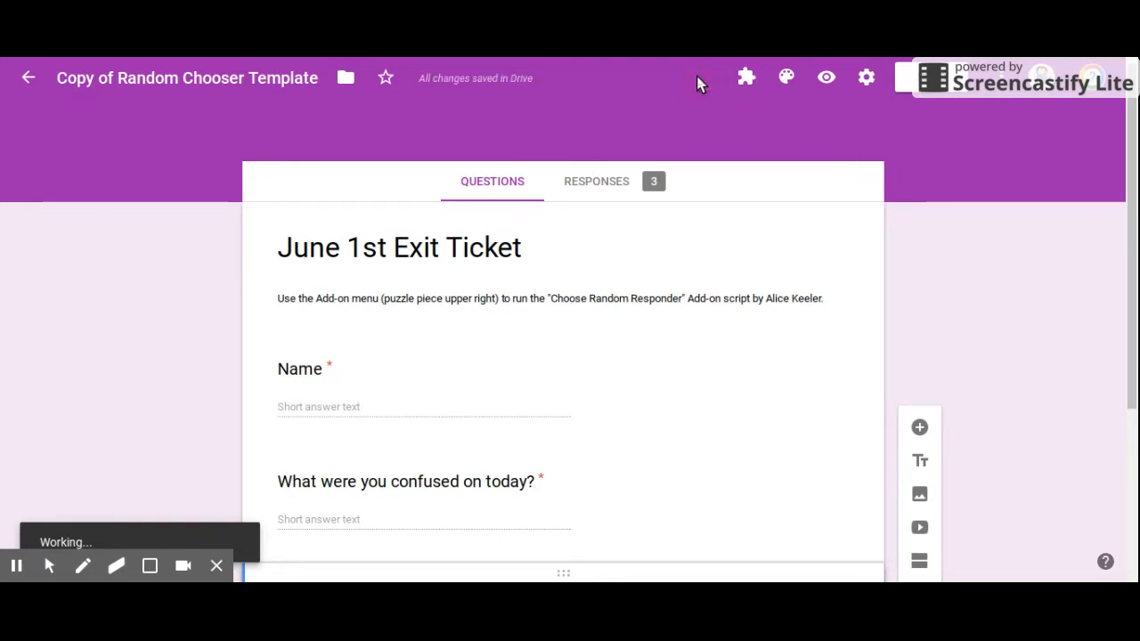
mouse_move(598, 184)
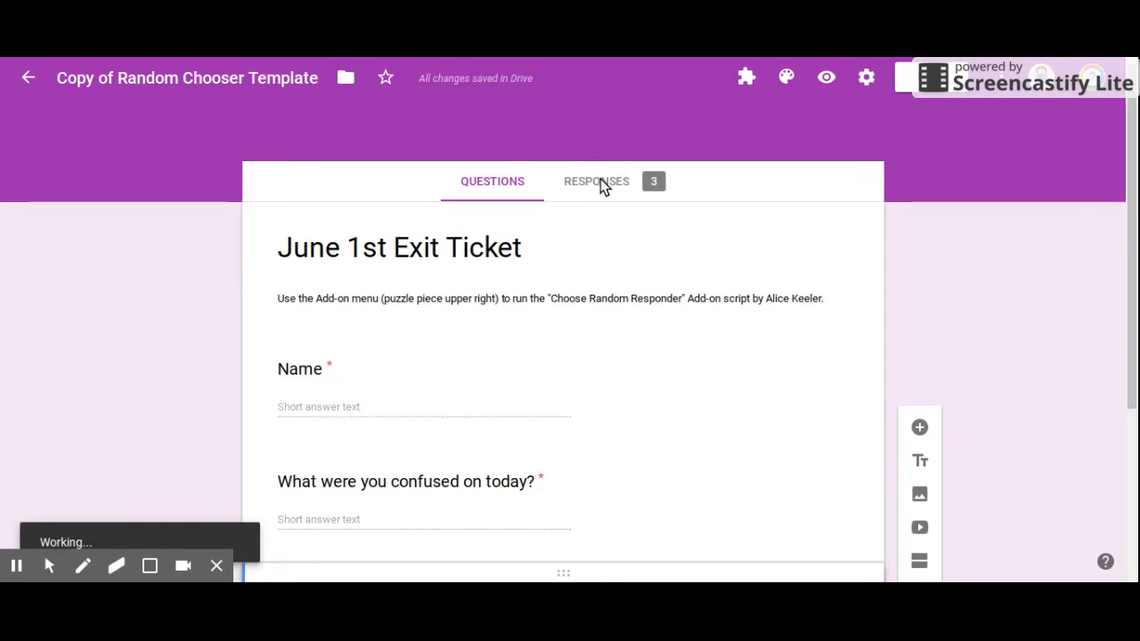
Step: Scroll through the Responses summary listing Cristina, Matt and Trisha's confusion answers
left_click(596, 181)
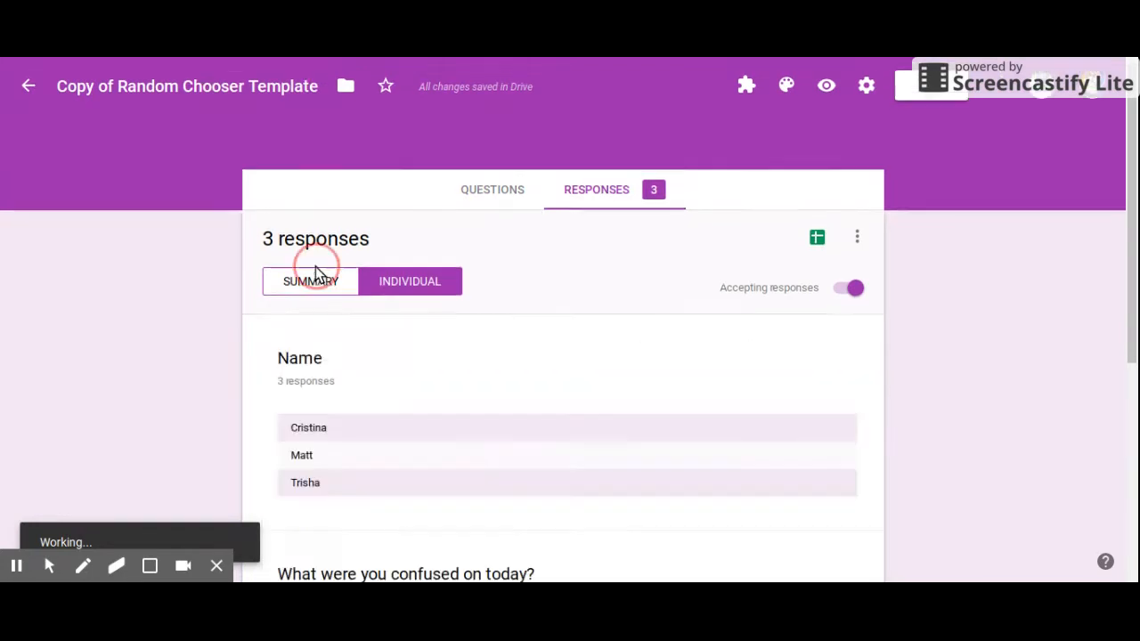
scroll("down", 3)
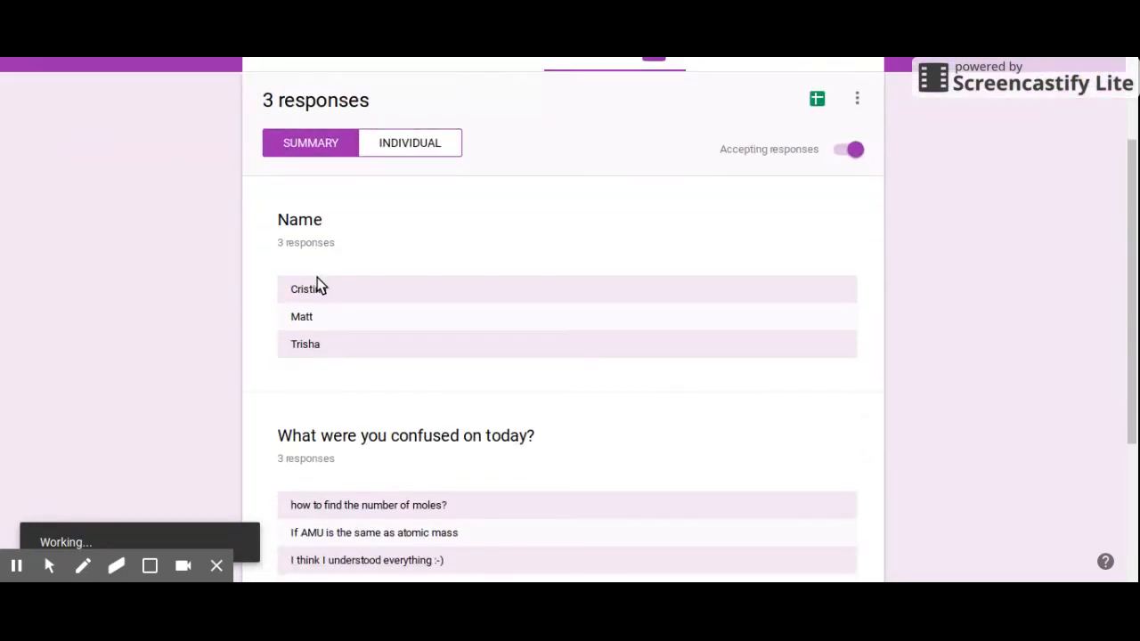
mouse_move(330, 350)
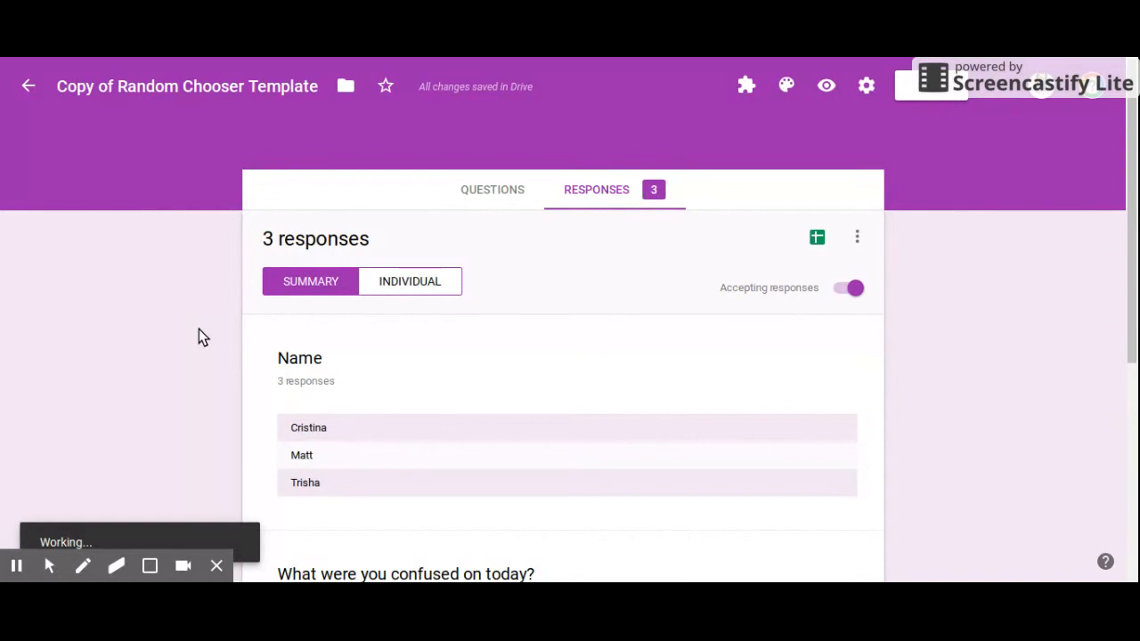
mouse_move(371, 66)
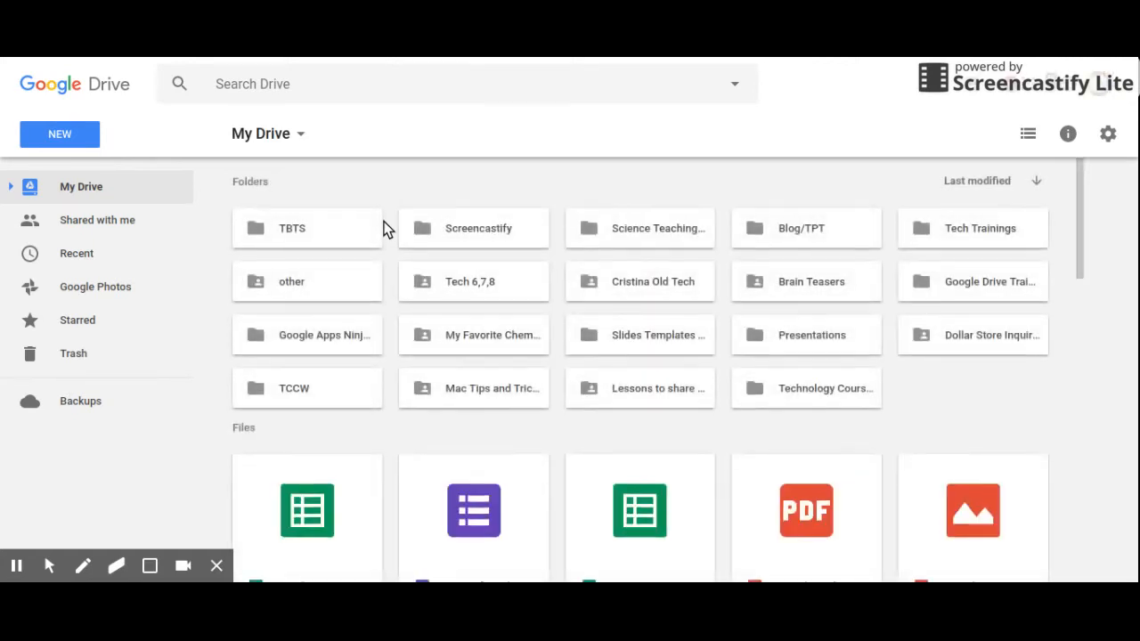
Step: Open the 'Random winner of June 1st Exit Ticket' spreadsheet from My Drive's files
scroll("down", 3)
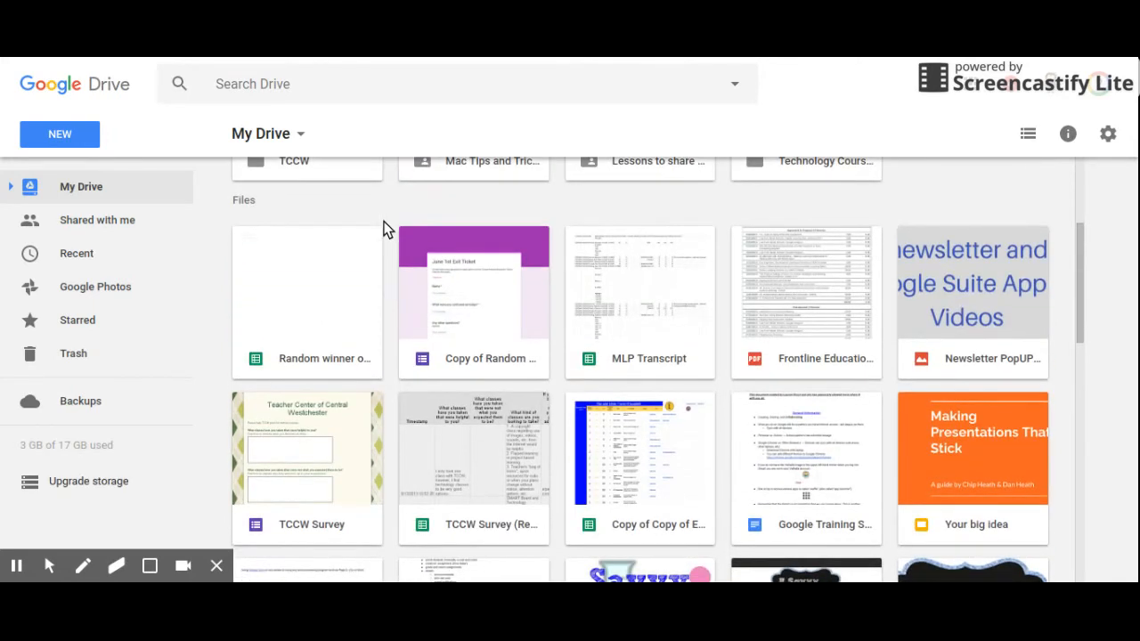
double_click(307, 302)
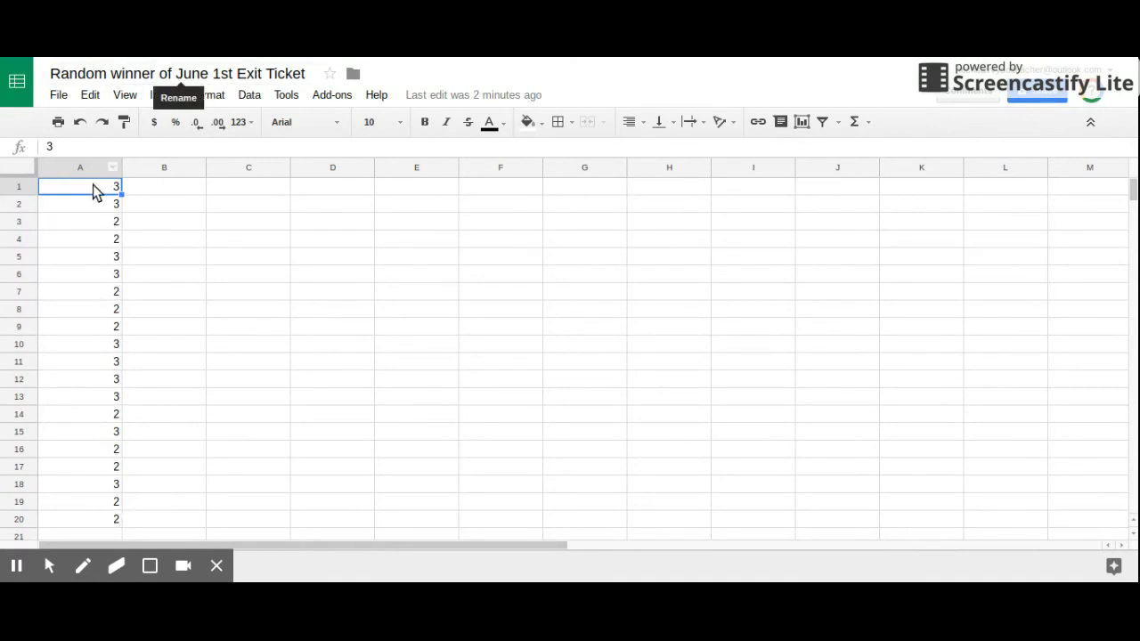
mouse_move(105, 249)
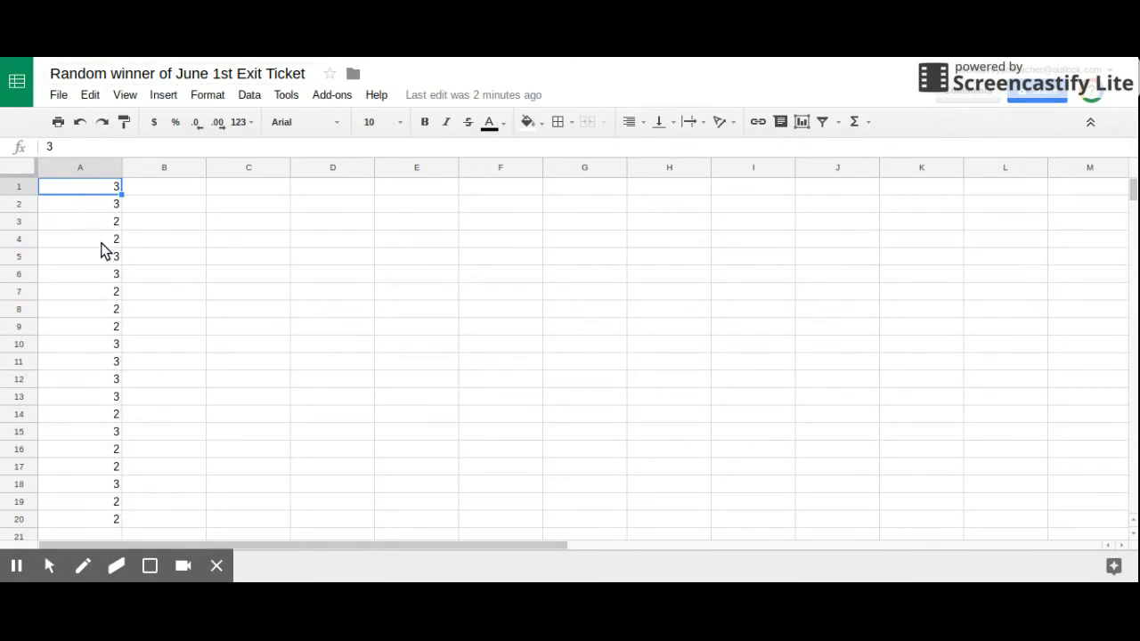